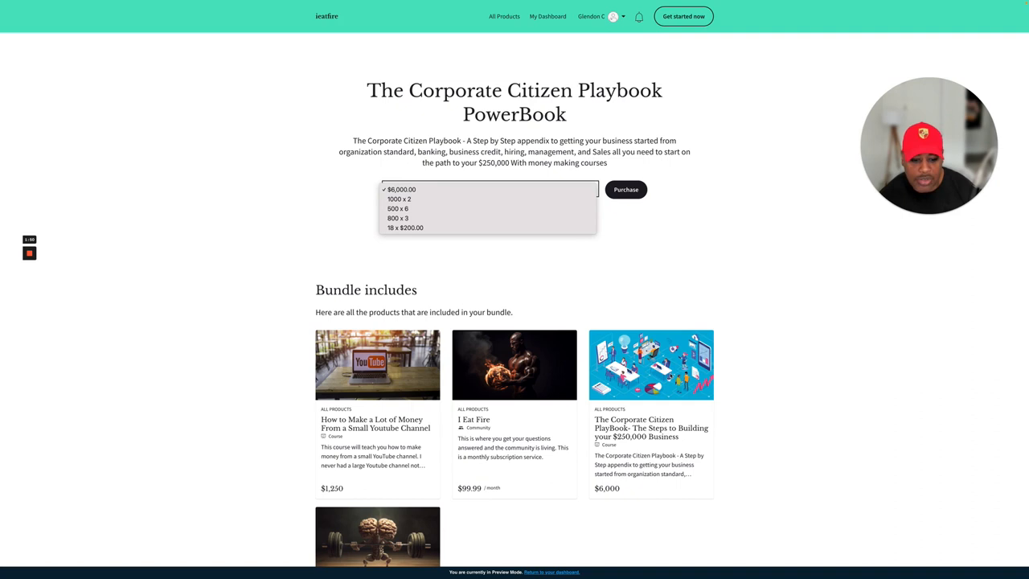
Step: Close the price dropdown on the PowerBook bundle page to reveal the bundle list
{"action": "left_click", "coordinate": [405, 190]}
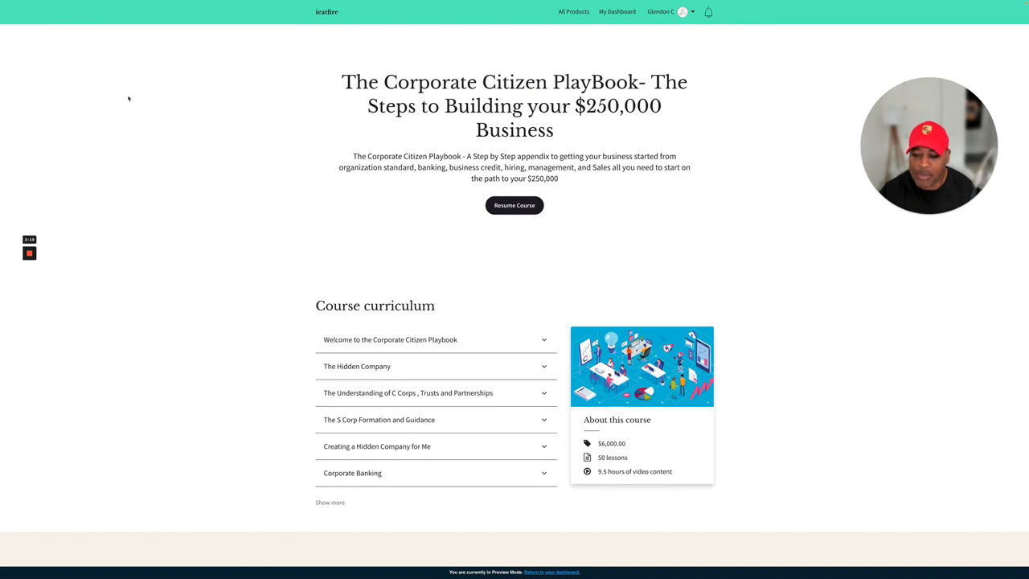
Step: Navigate from the course page to The Corporate Advisor $10,000 live-stream course
{"action": "scroll", "scroll_direction": "down", "scroll_amount": 3}
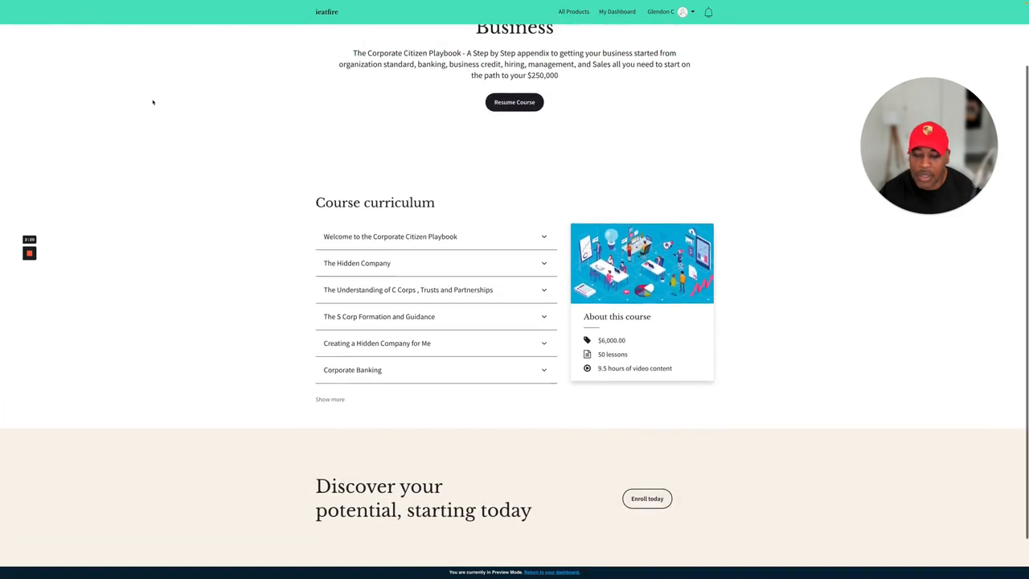
{"action": "left_click", "coordinate": [573, 11]}
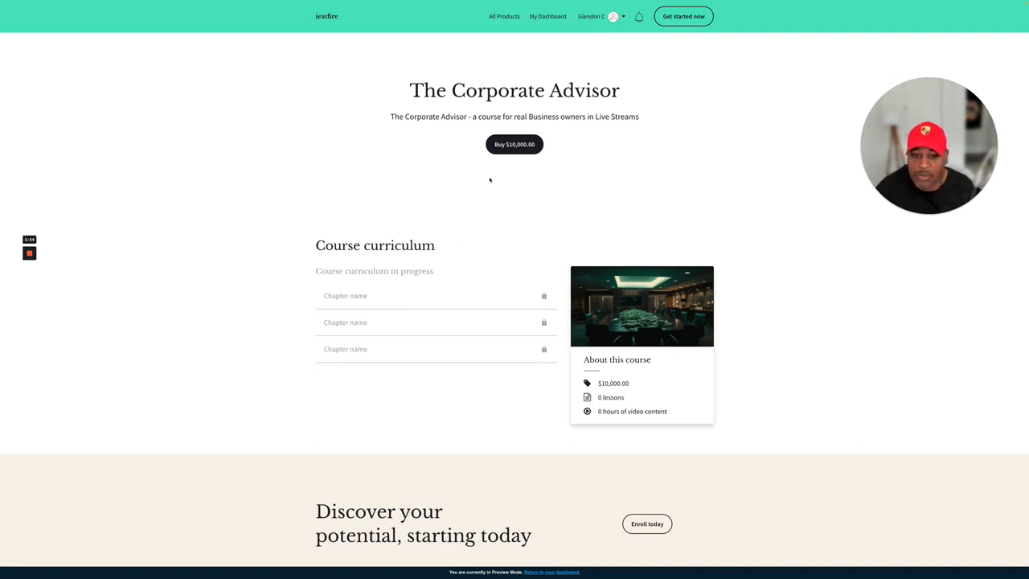
{"action": "mouse_move", "coordinate": [515, 144]}
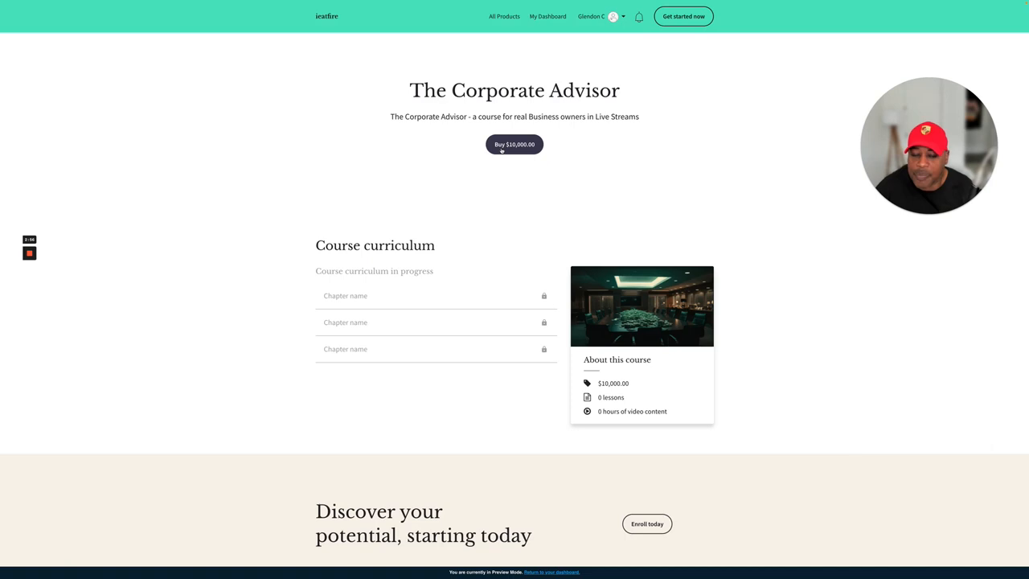
Step: Start buying The Corporate Advisor to reach its bundle page with $10,000, 5 x $500 and 850 x 3 pricing
{"action": "left_click", "coordinate": [514, 145]}
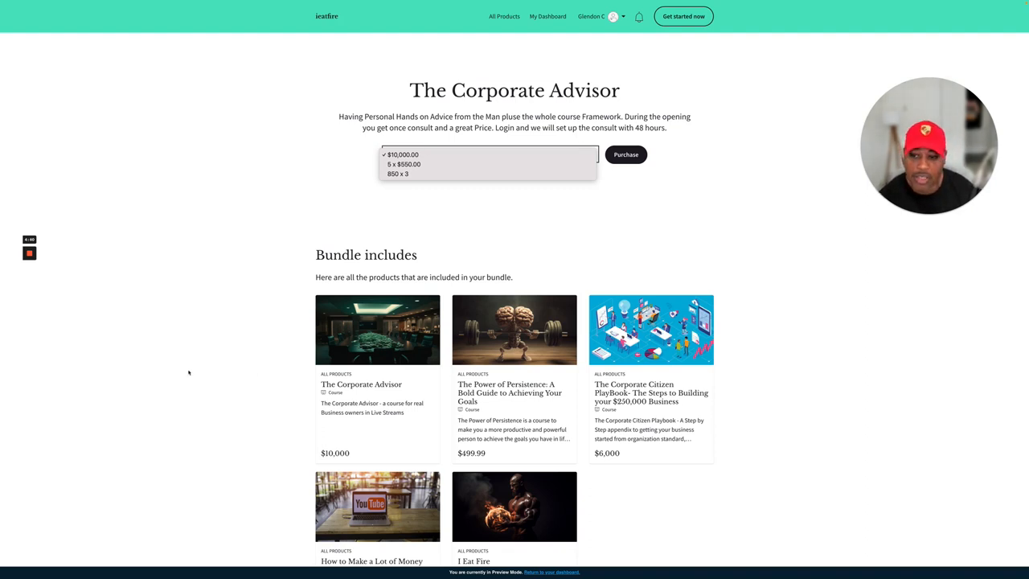
{"action": "mouse_move", "coordinate": [295, 254]}
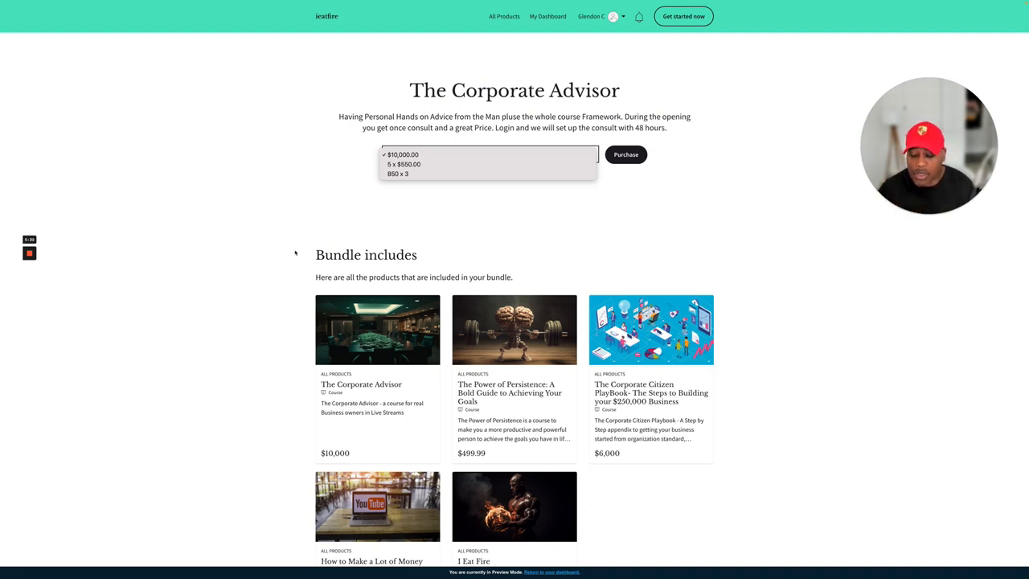
{"action": "left_click", "coordinate": [402, 154]}
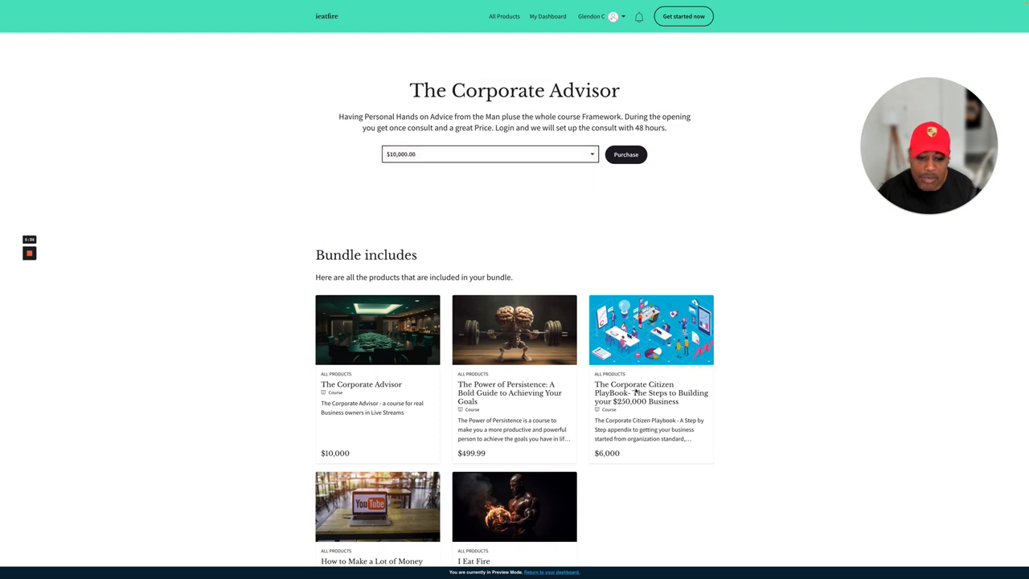
{"action": "mouse_move", "coordinate": [651, 393]}
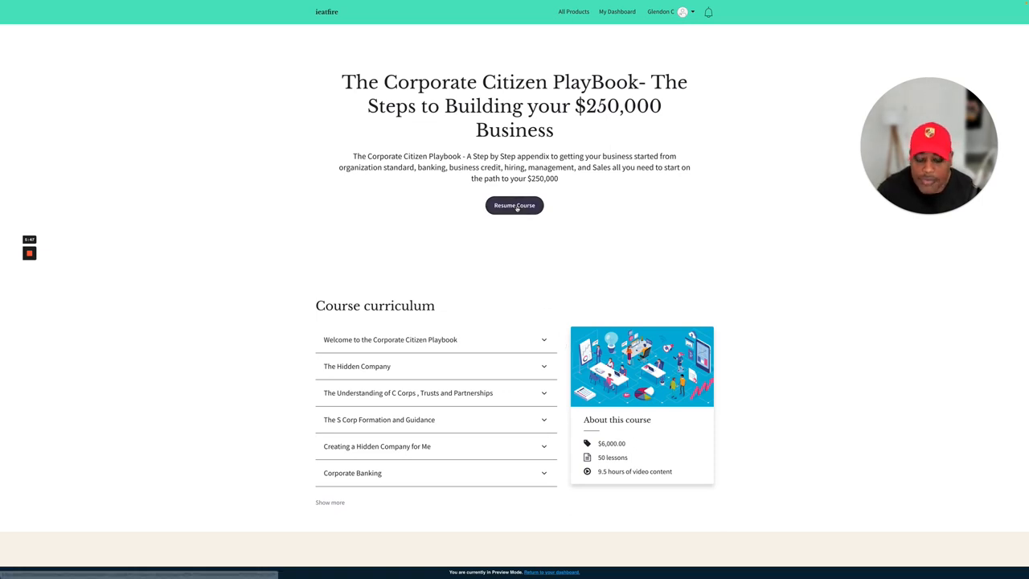
Step: Resume the Corporate Citizen PlayBook course at the My Story lesson, 0% complete
{"action": "left_click", "coordinate": [514, 205]}
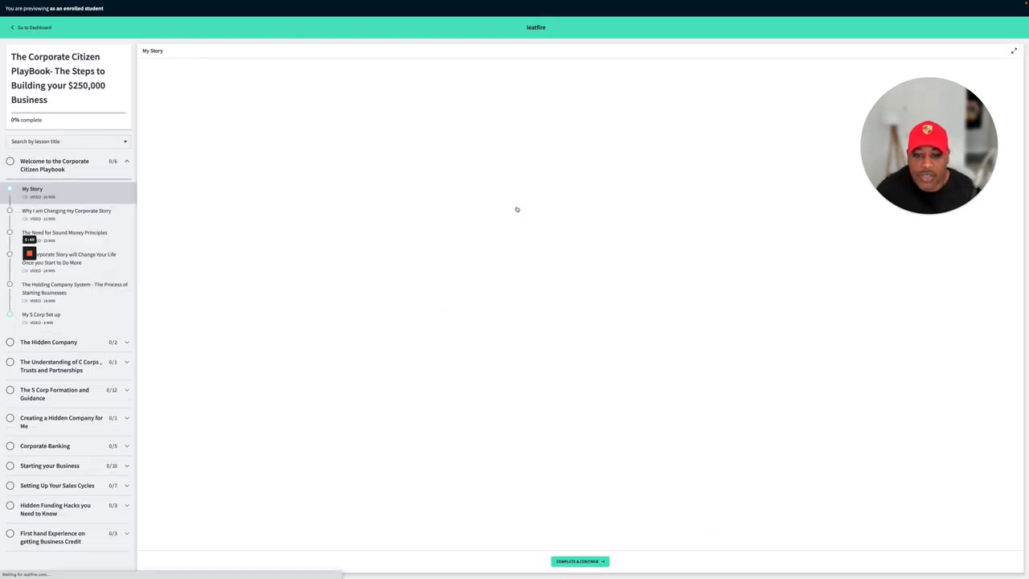